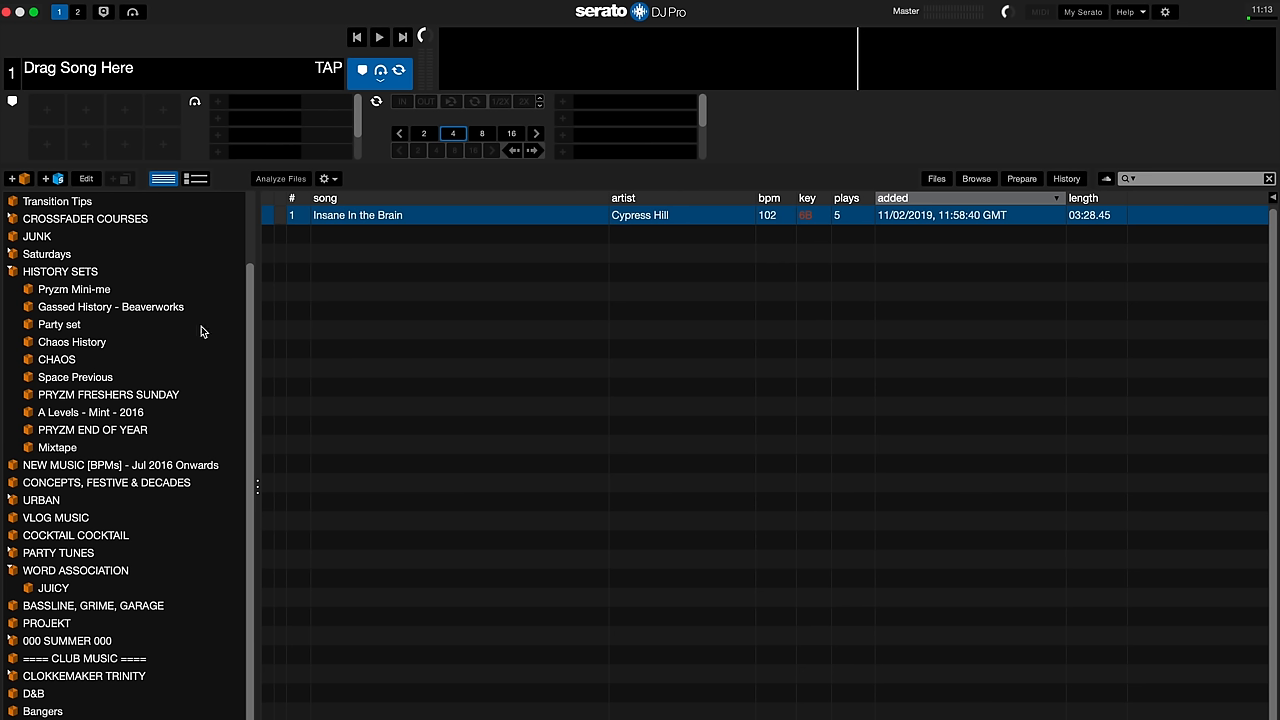
mouse_move(708, 204)
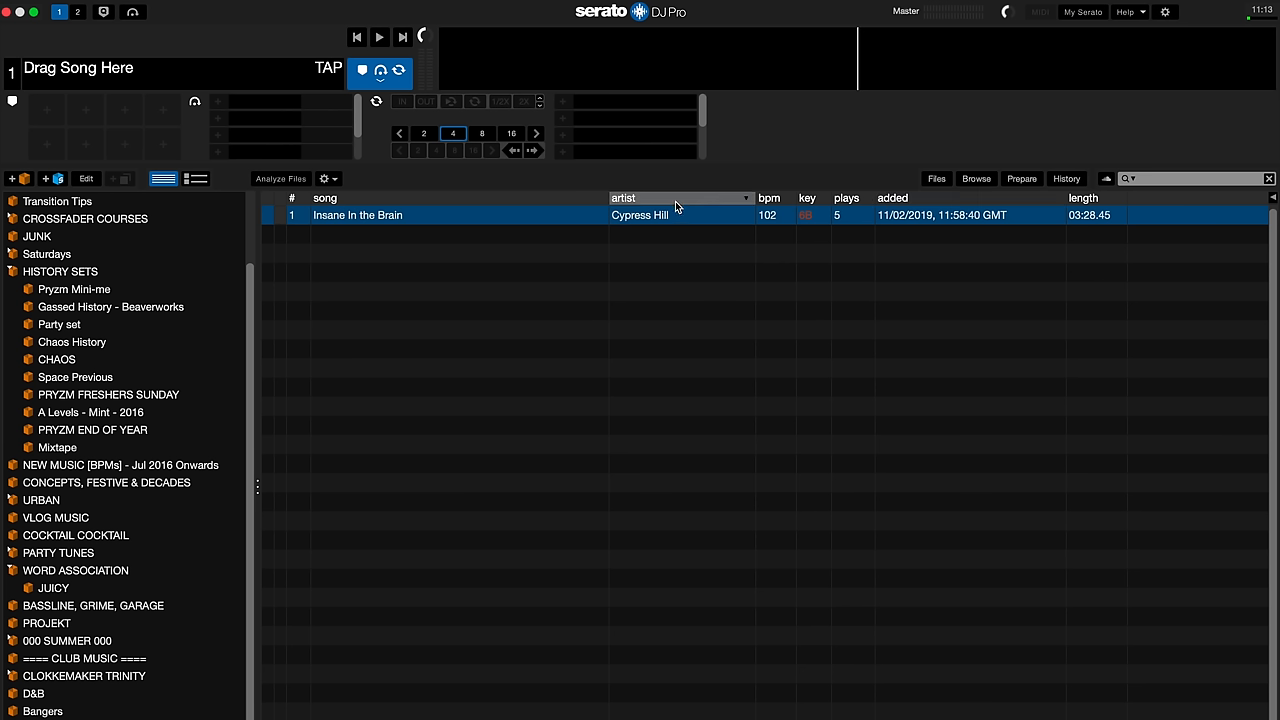
mouse_move(940, 208)
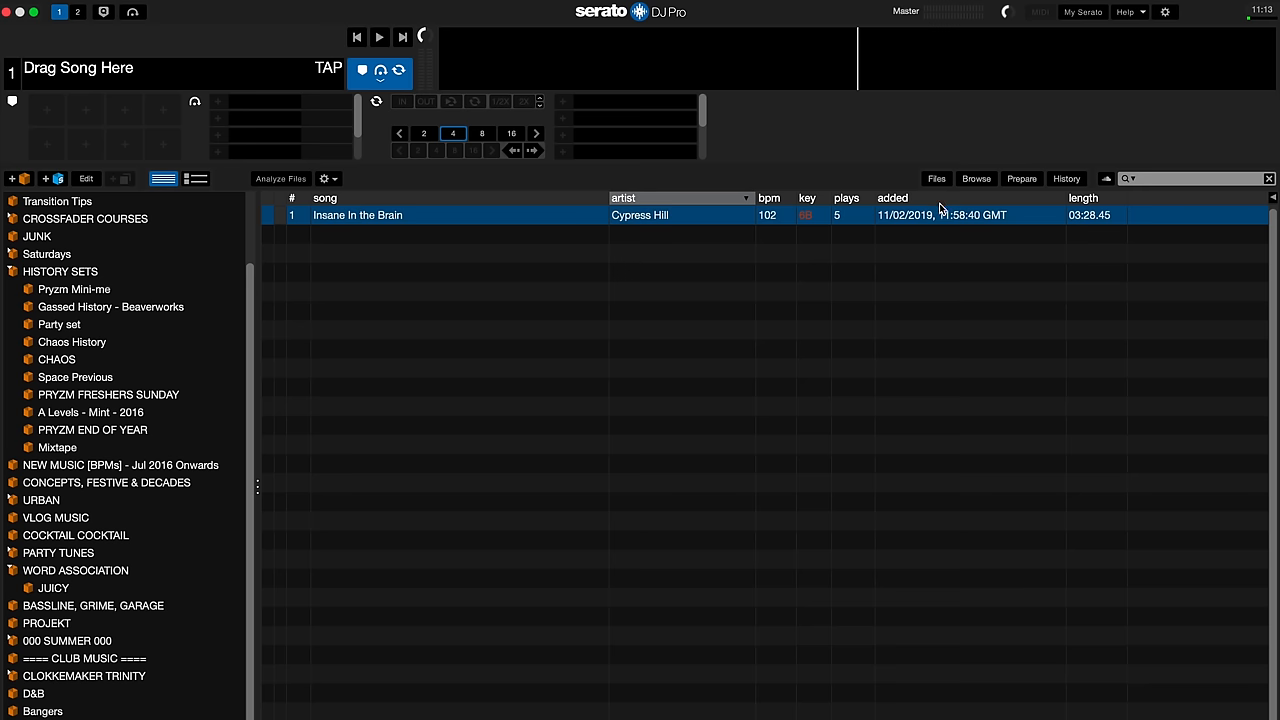
- Show the full All... library, glance at the JUNK crate, then head into the preferences
scroll(up, 3)
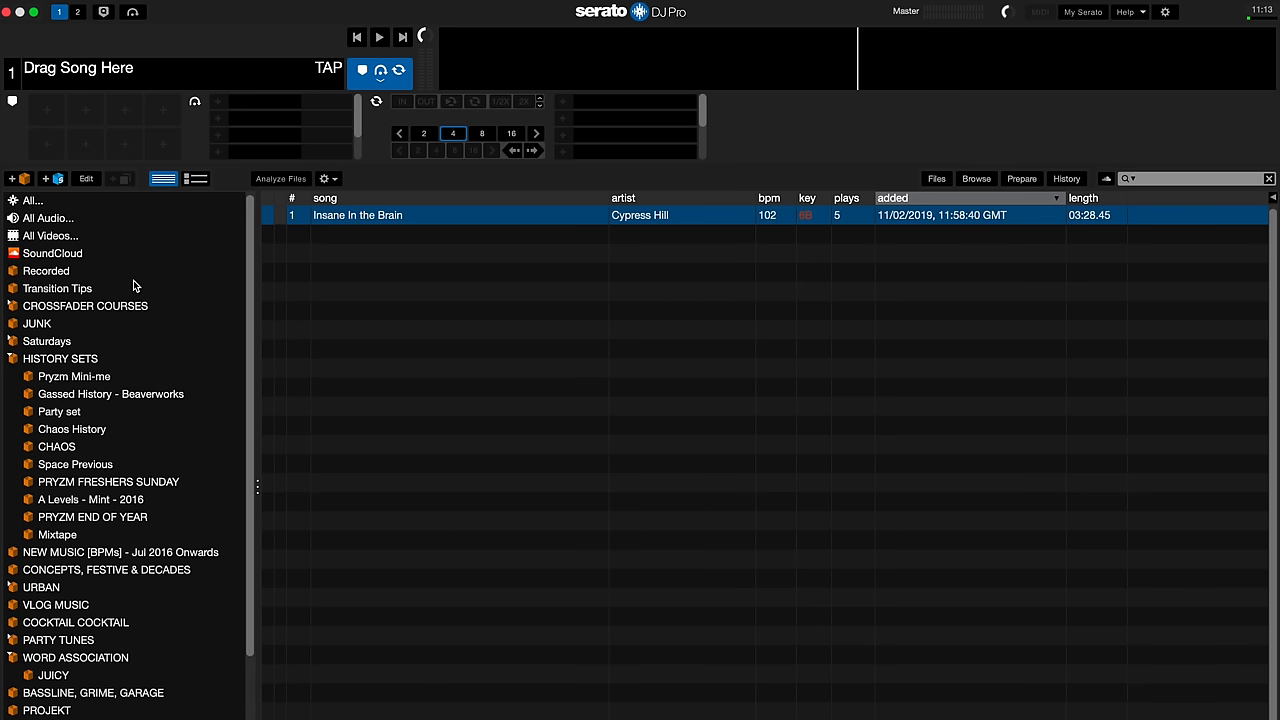
click(32, 200)
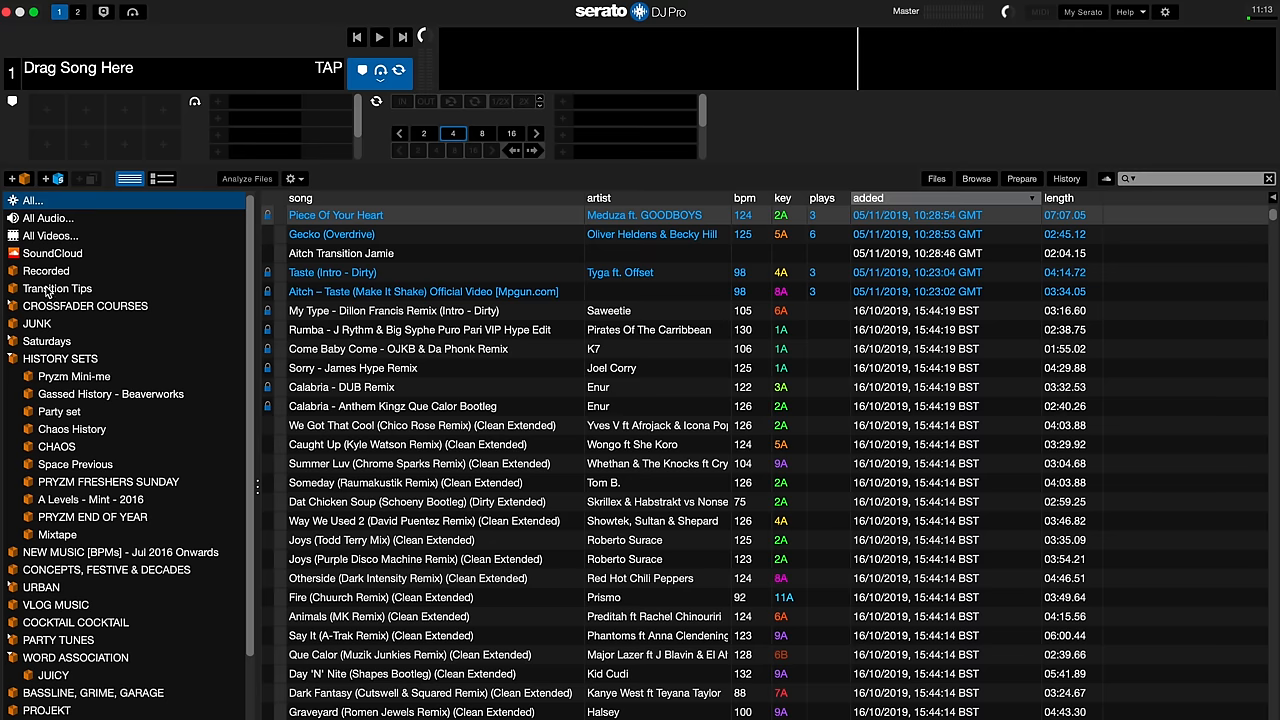
click(36, 324)
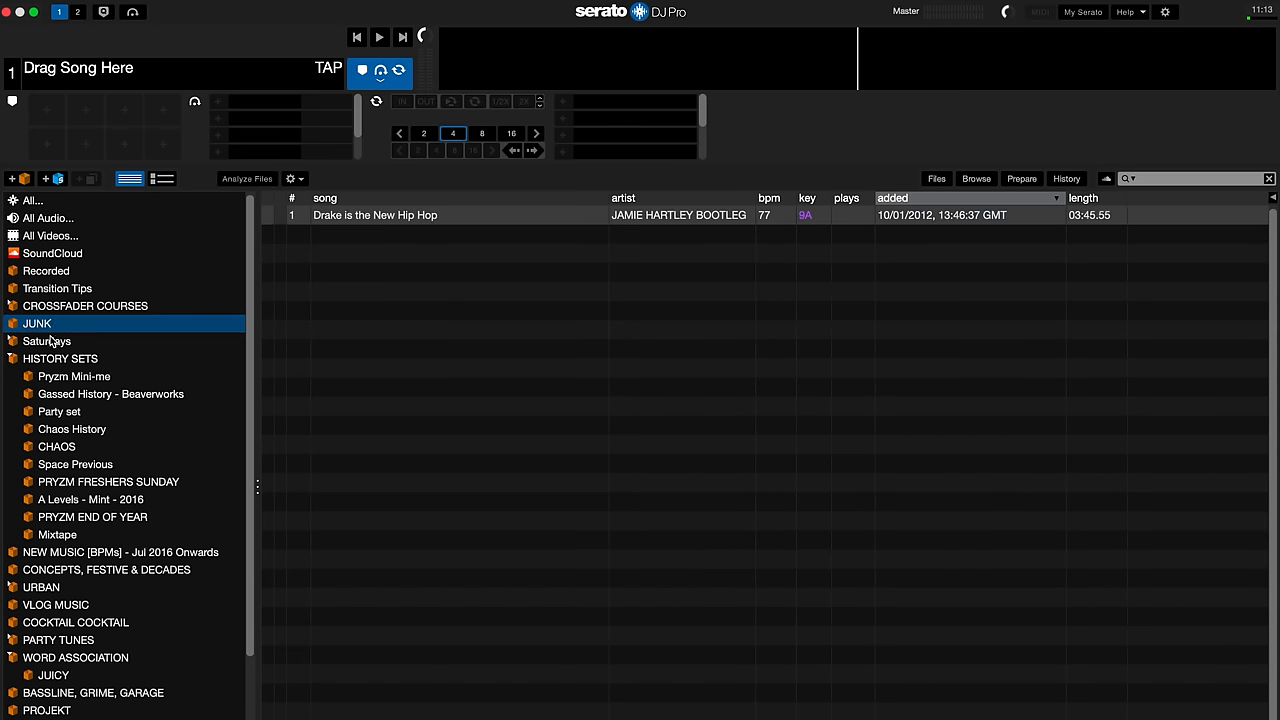
click(32, 200)
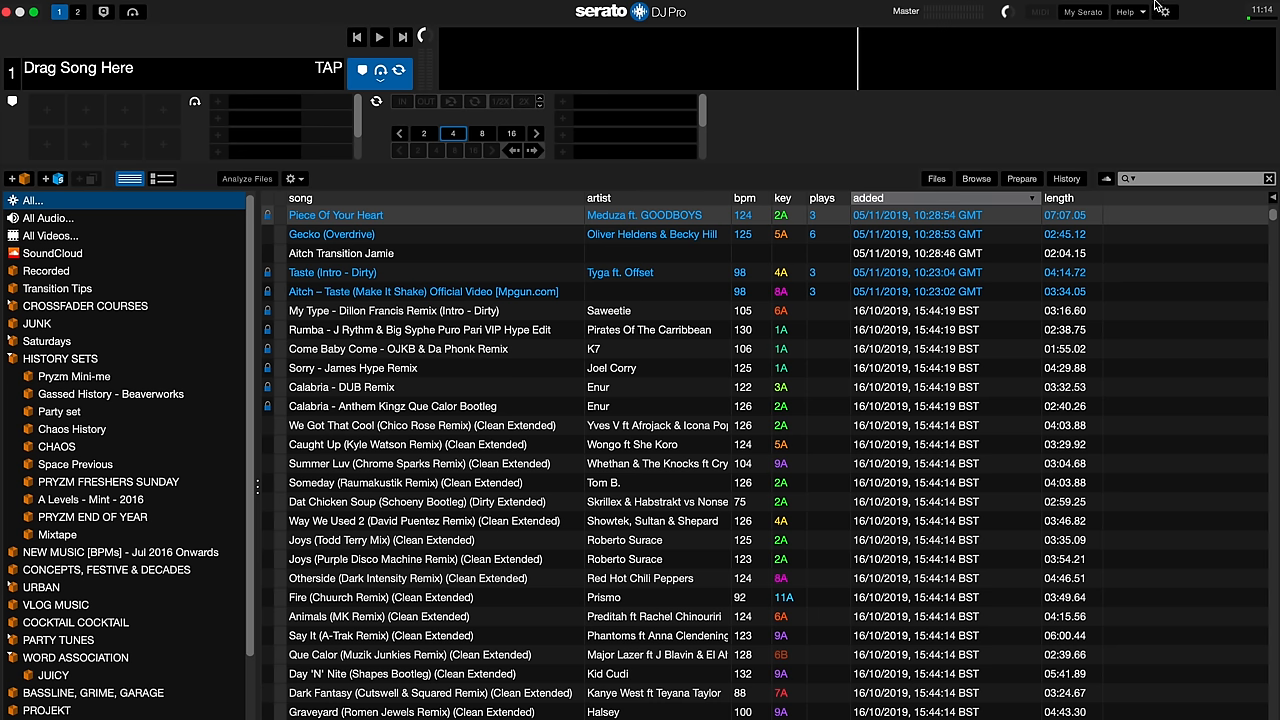
click(1164, 12)
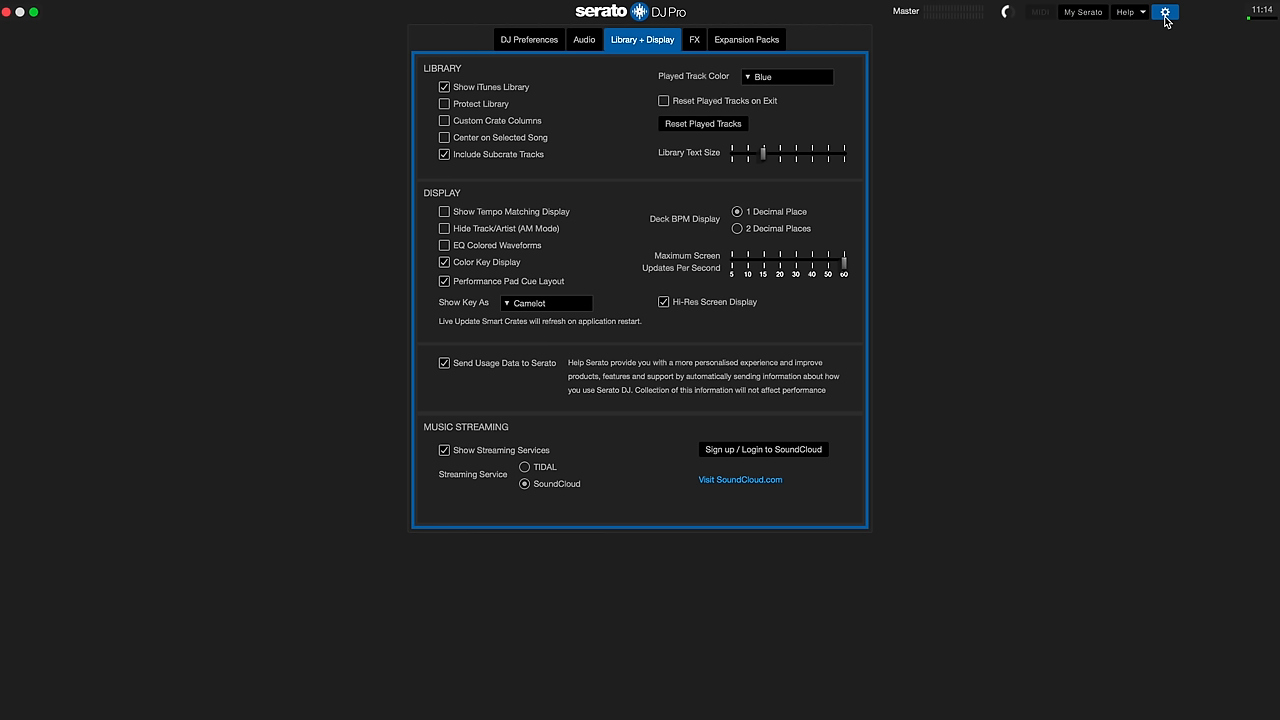
mouse_move(642, 40)
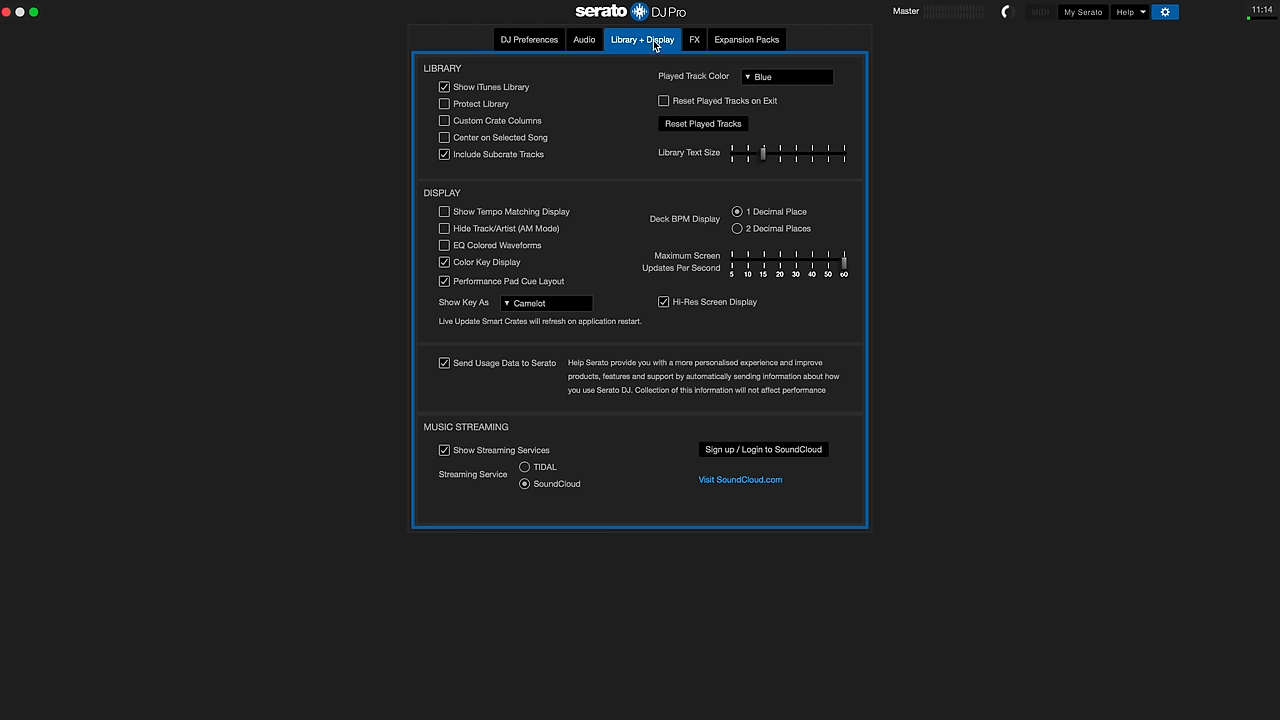
- Enable Custom Crate Columns under Library + Display and return to the library
click(444, 122)
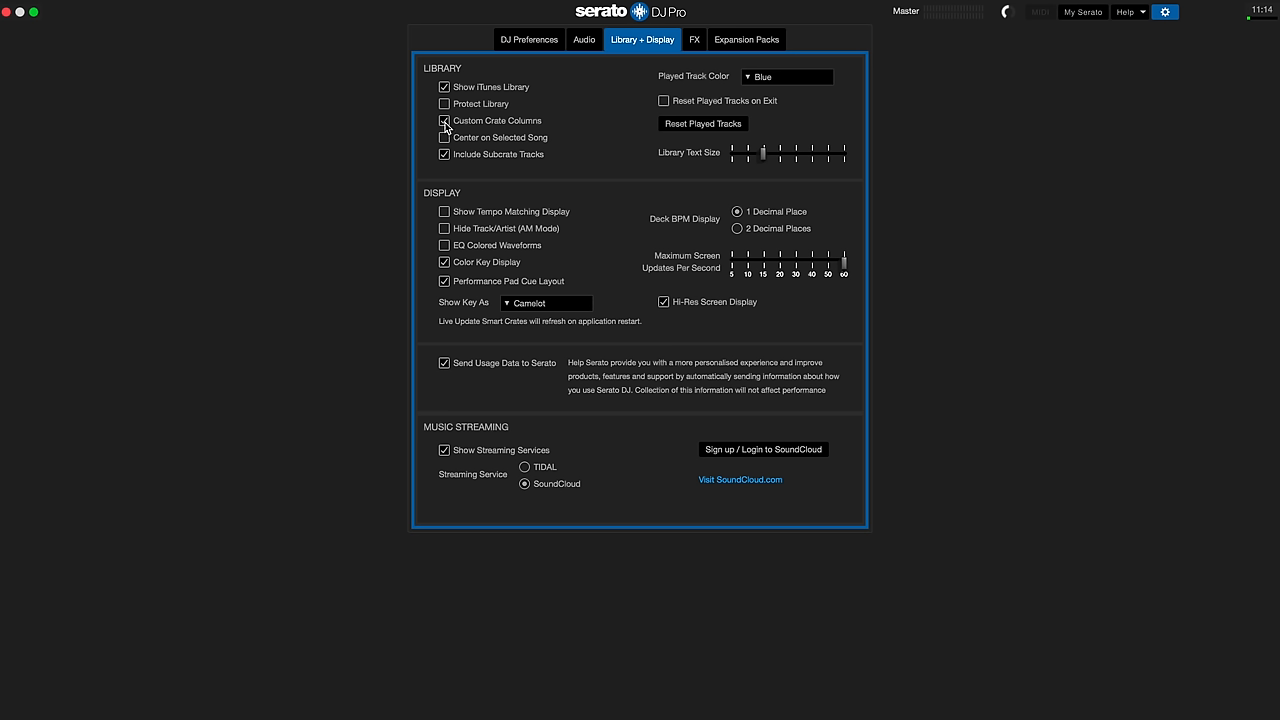
click(444, 120)
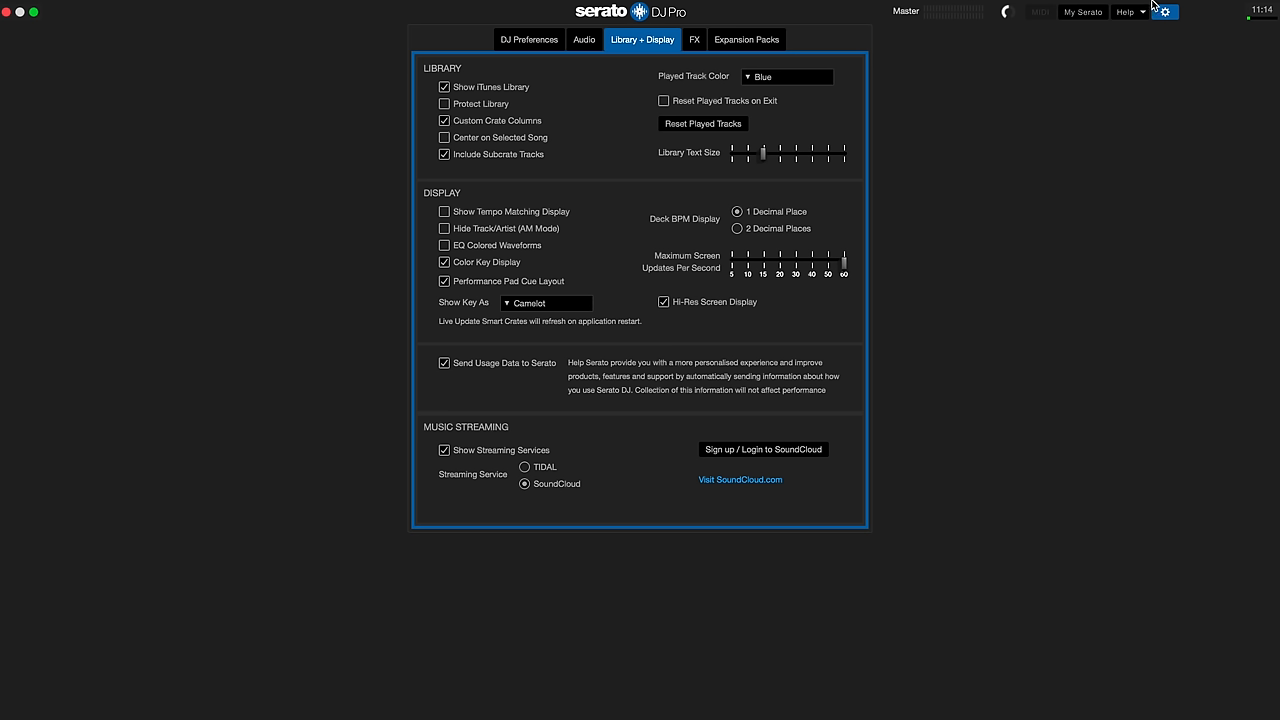
click(1164, 12)
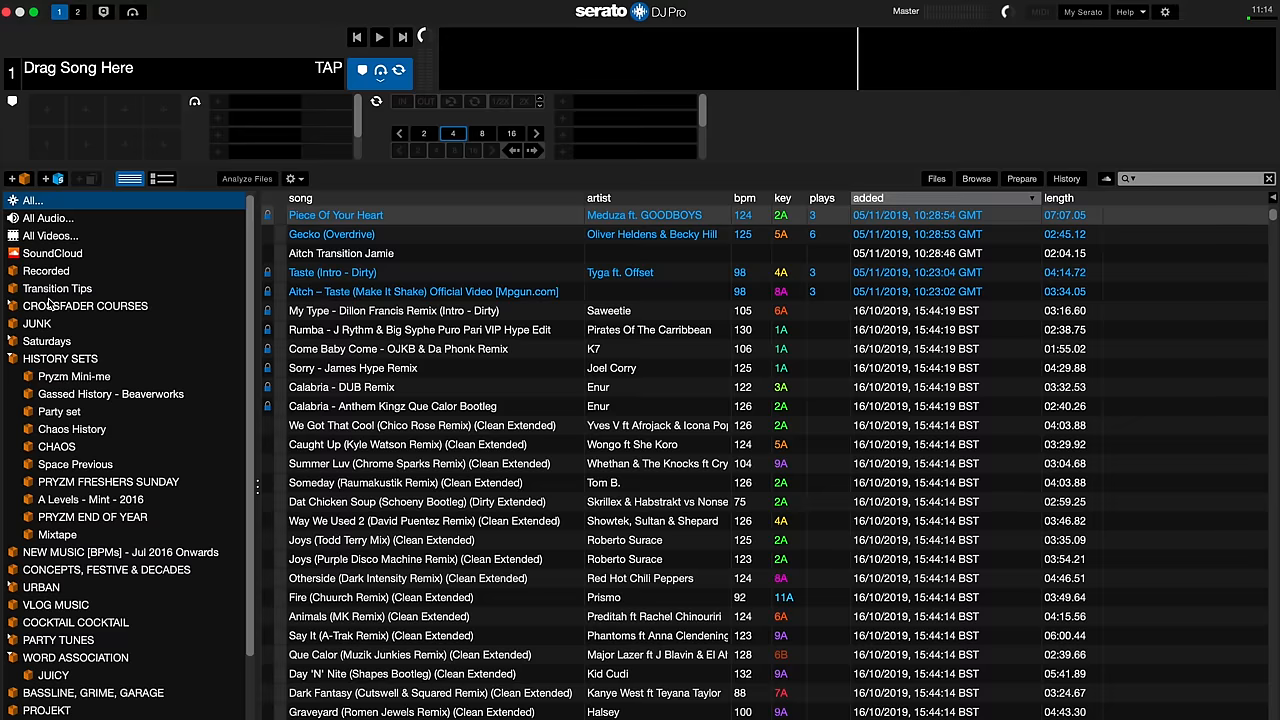
- Compare column sorting across Transition Tips, CONCEPTS FESTIVE & DECADES, and Saturdays crates
click(56, 288)
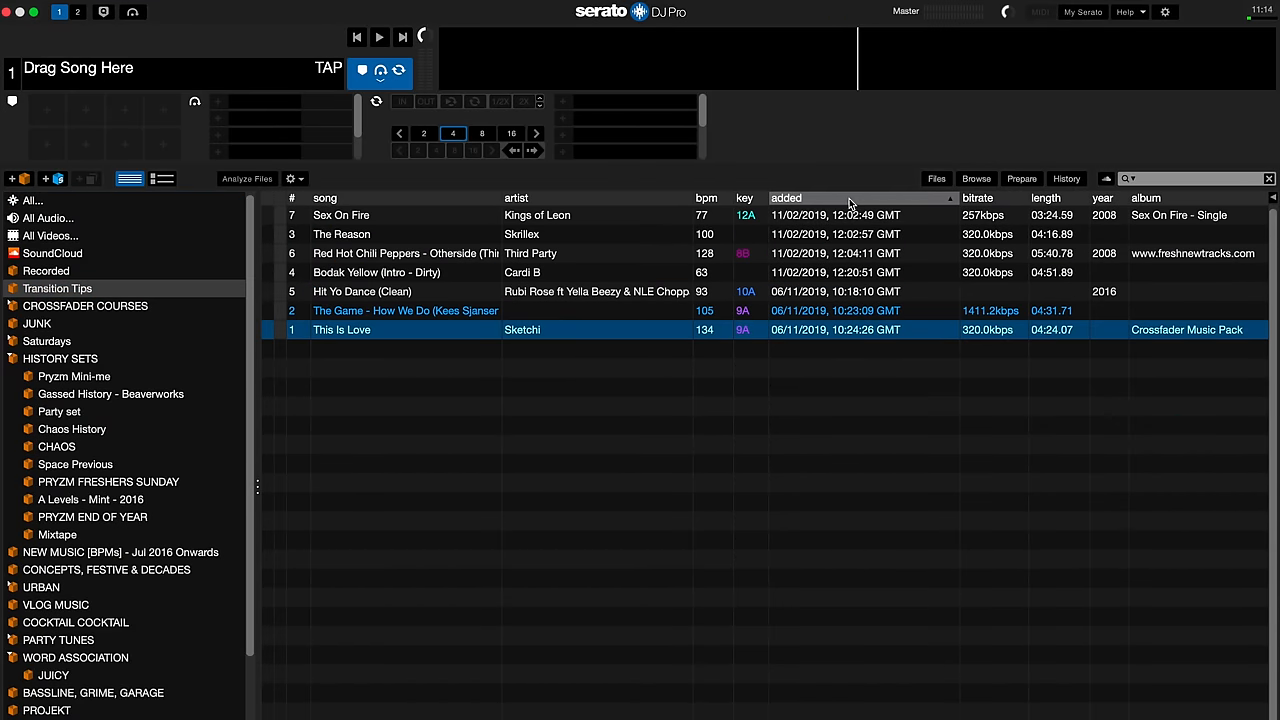
mouse_move(40, 330)
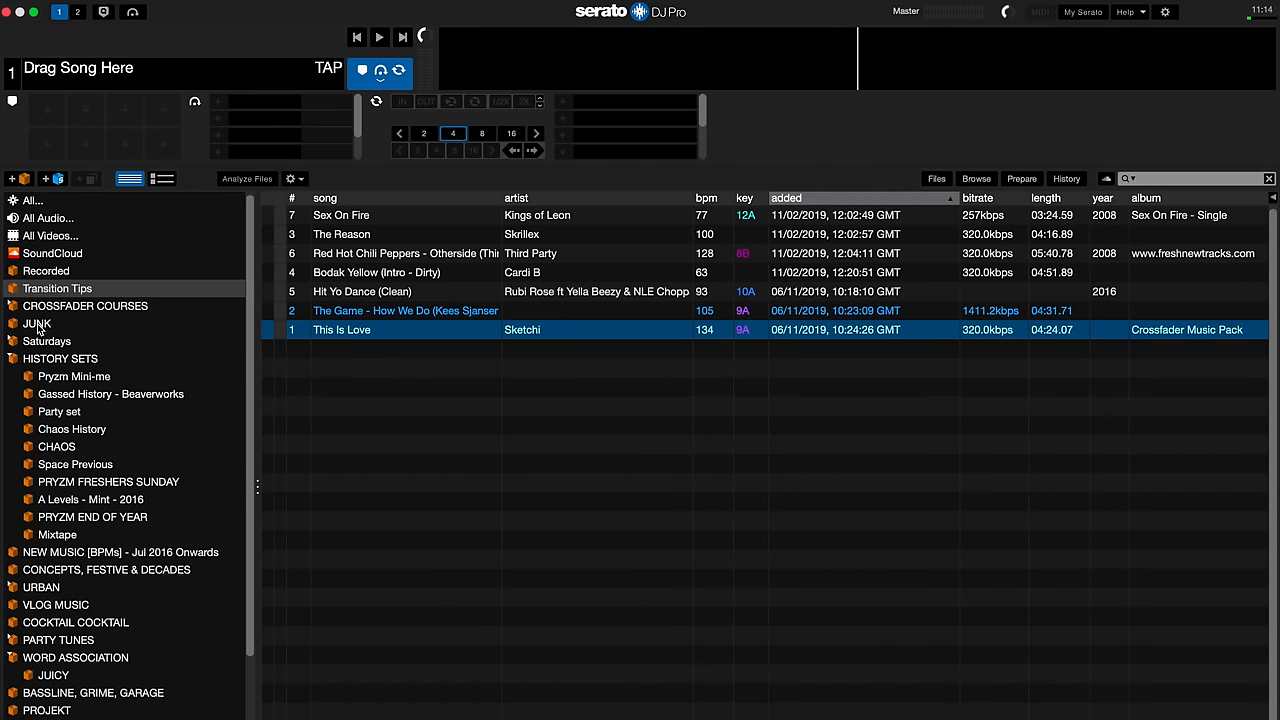
click(46, 340)
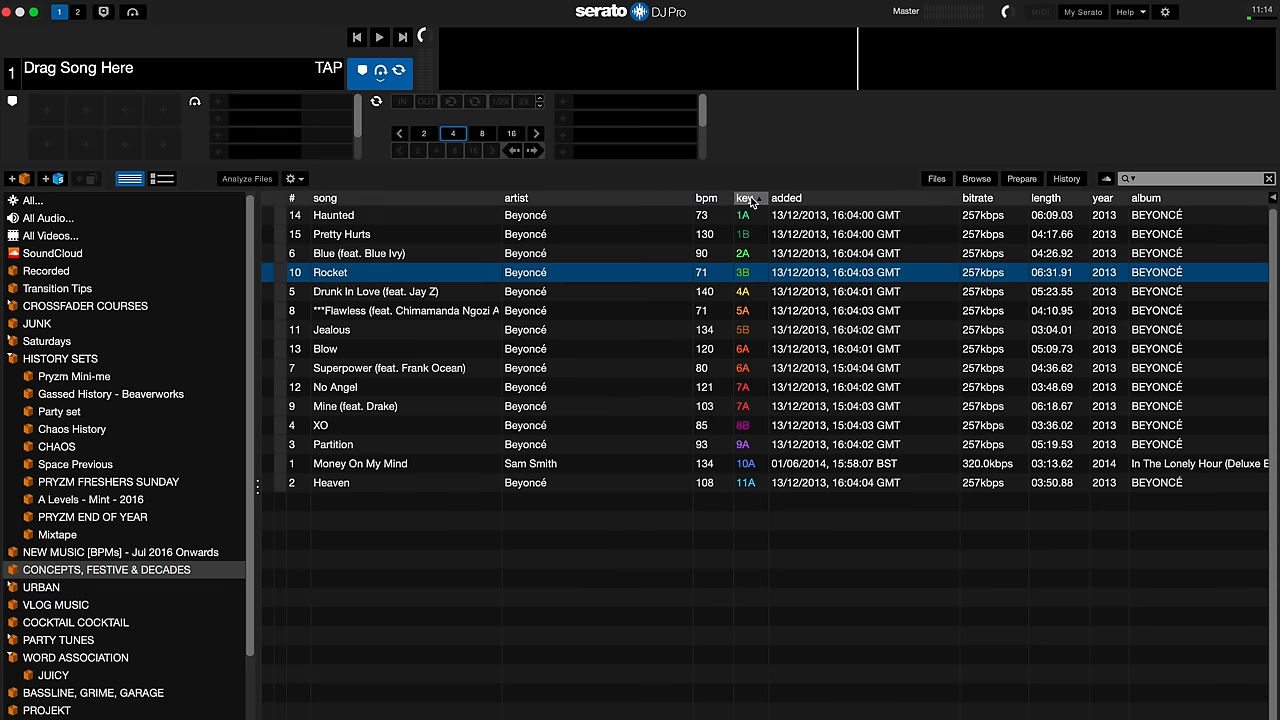
click(56, 288)
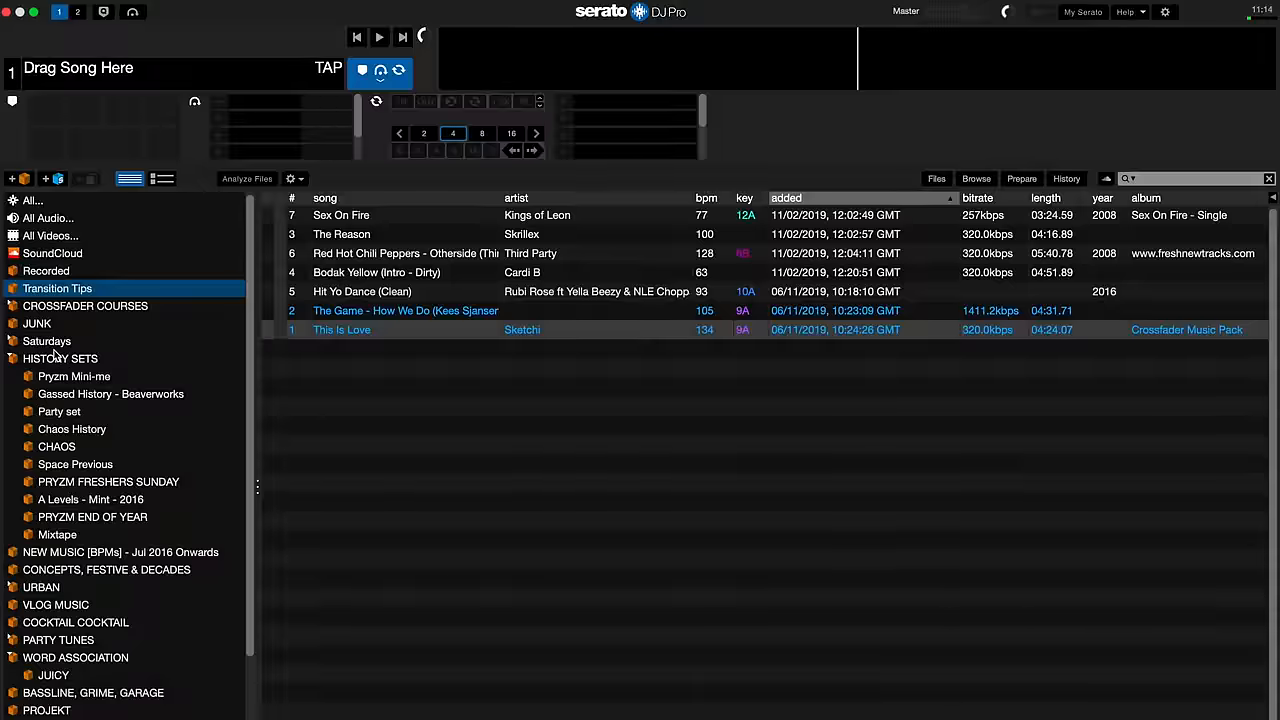
click(46, 340)
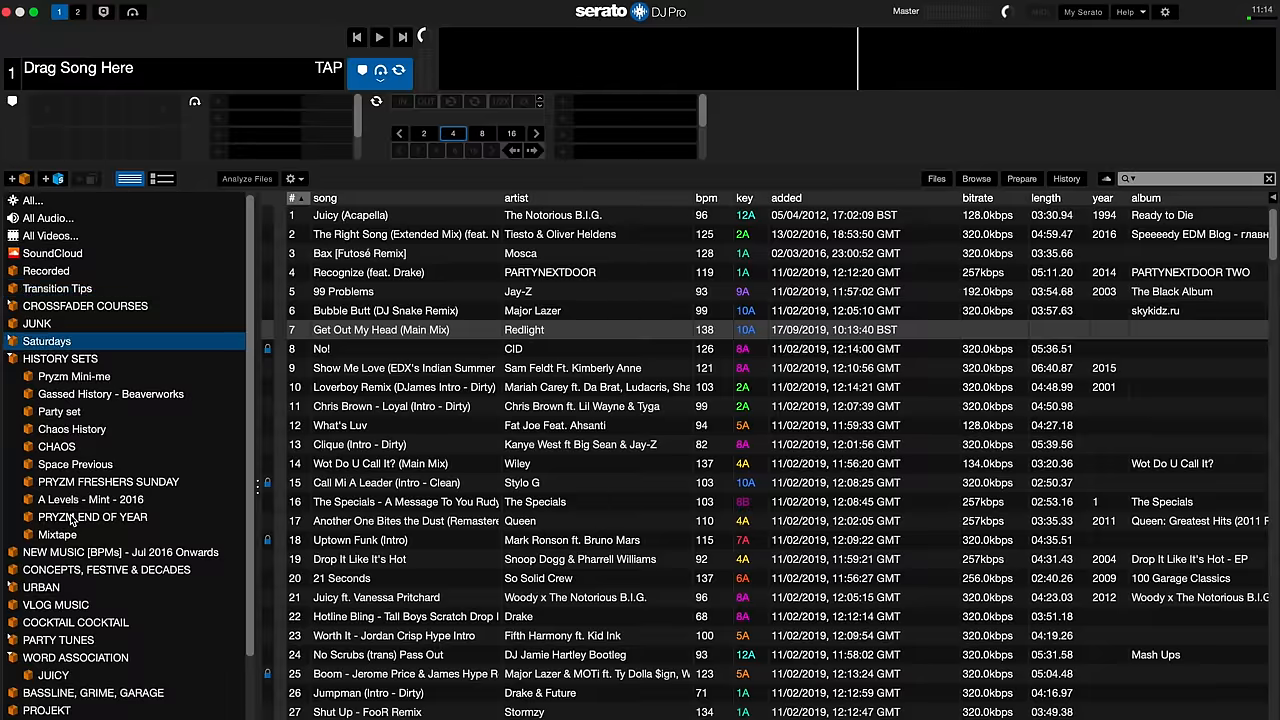